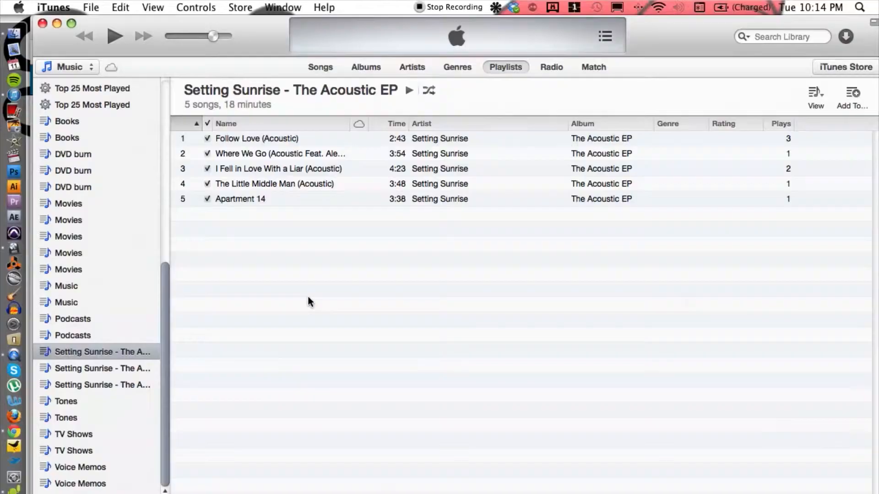
mouse_move(303, 299)
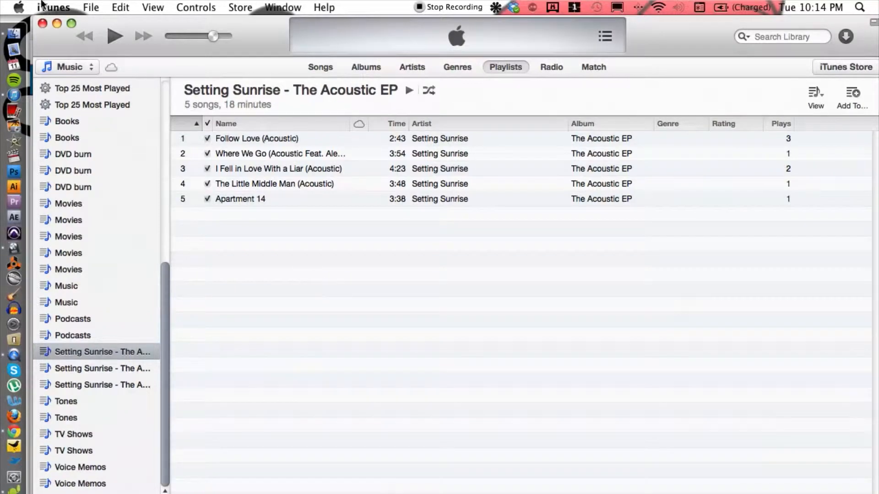
- Bring up the iTunes Preferences window from the iTunes menu
left_click(53, 7)
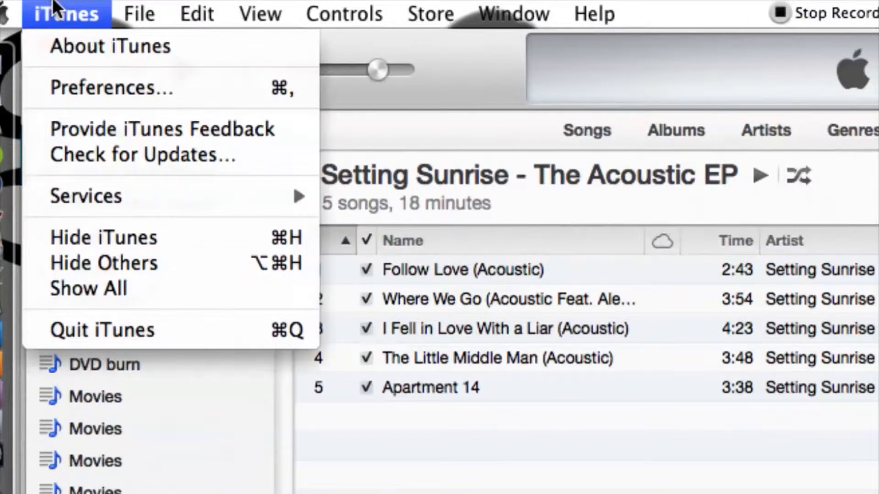
mouse_move(112, 89)
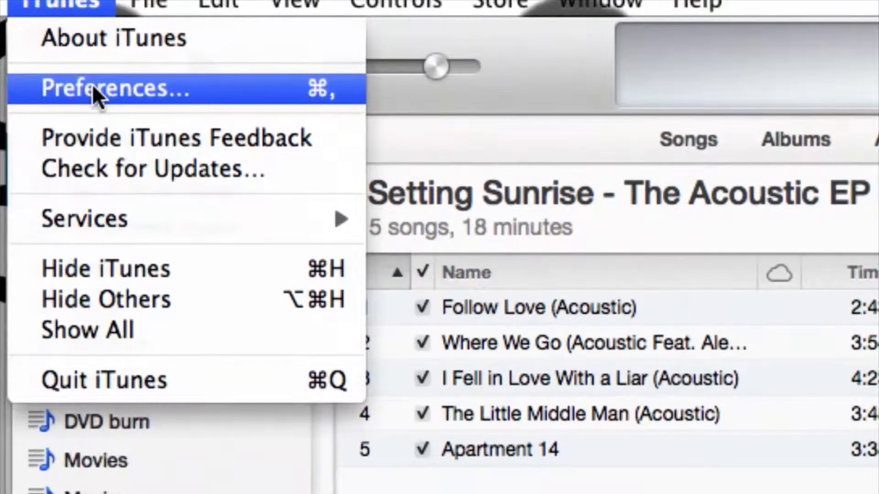
left_click(112, 89)
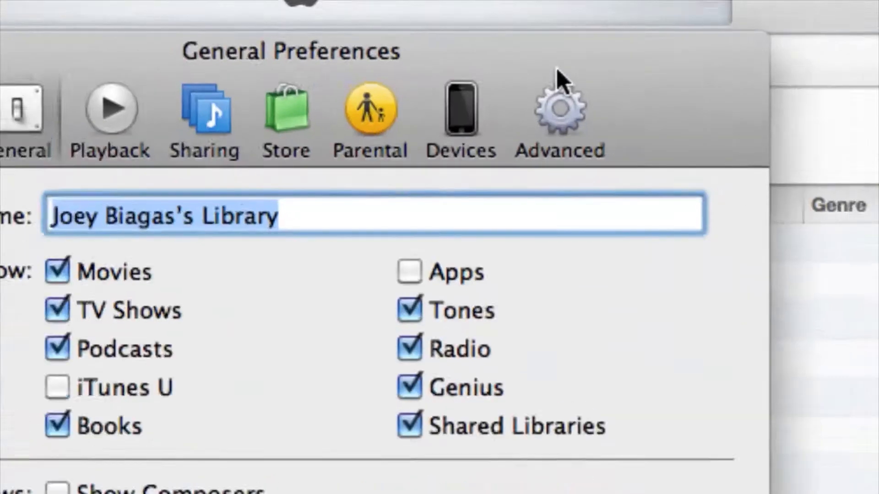
- Switch the Preferences window to the Advanced settings
left_click(559, 90)
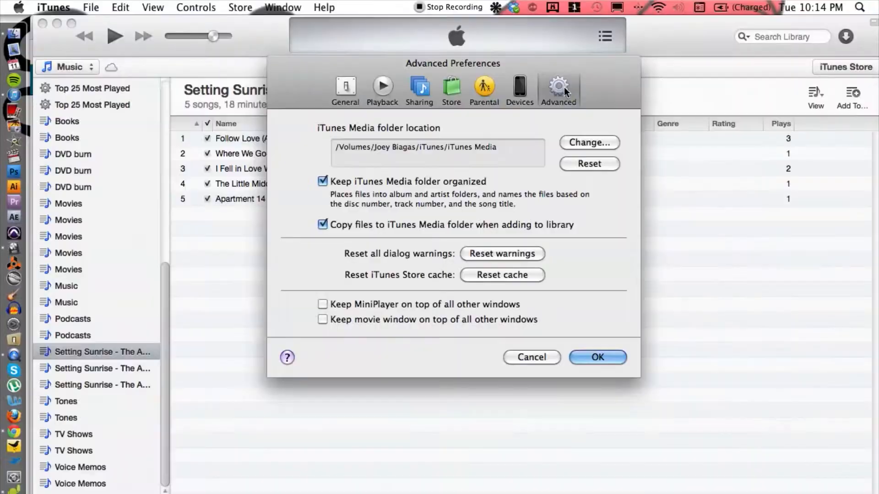
mouse_move(504, 127)
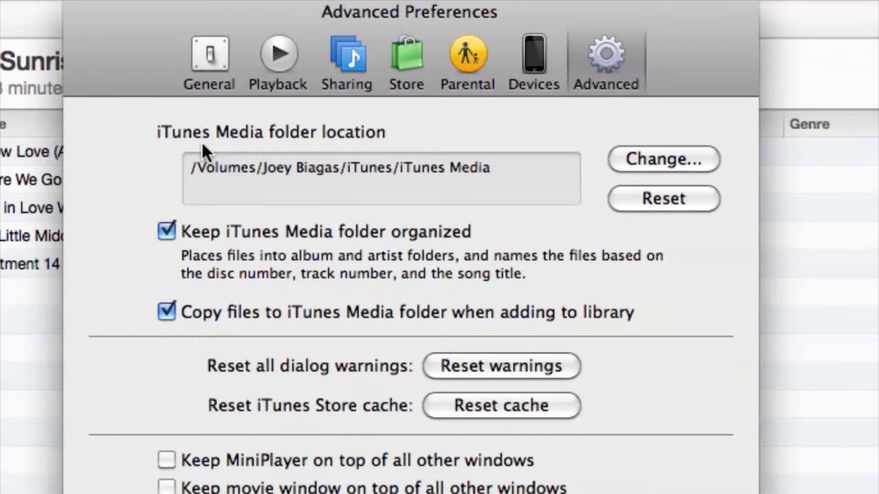
mouse_move(222, 150)
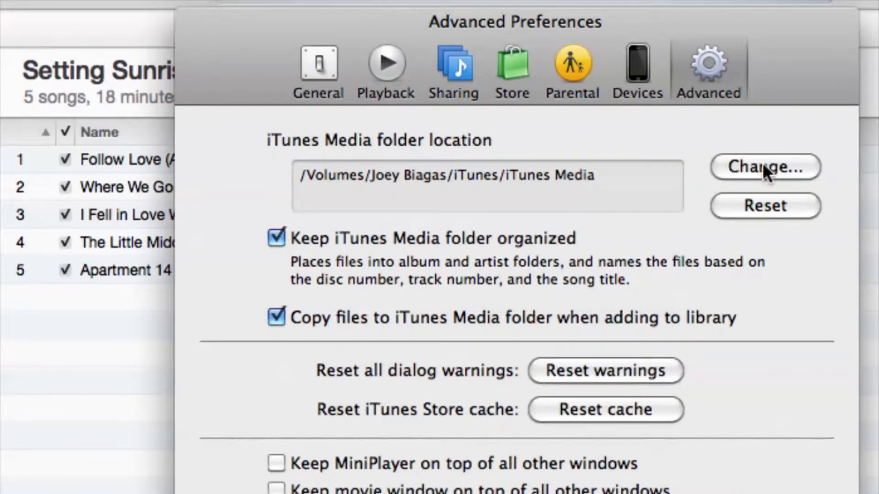
- Begin changing the iTunes Media folder location with Change…
left_click(763, 167)
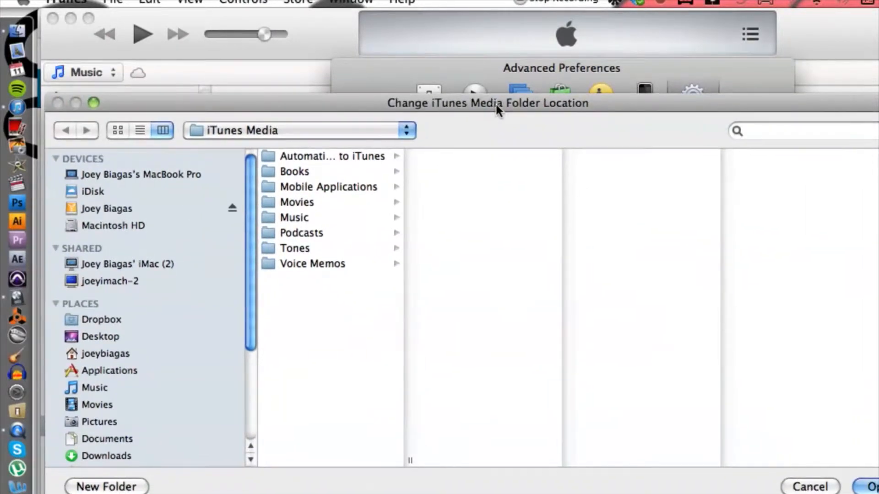
mouse_move(201, 219)
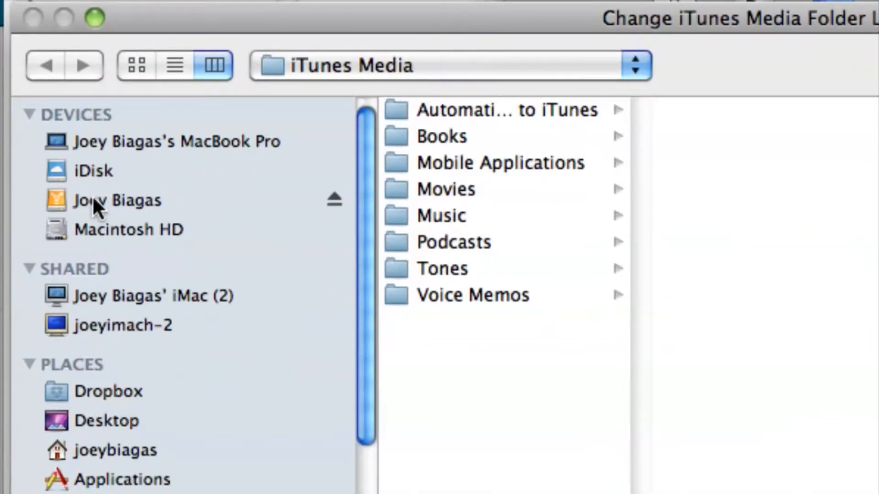
- Select the iTunes Media folder inside the external drive's iTunes folder as the new location
left_click(116, 200)
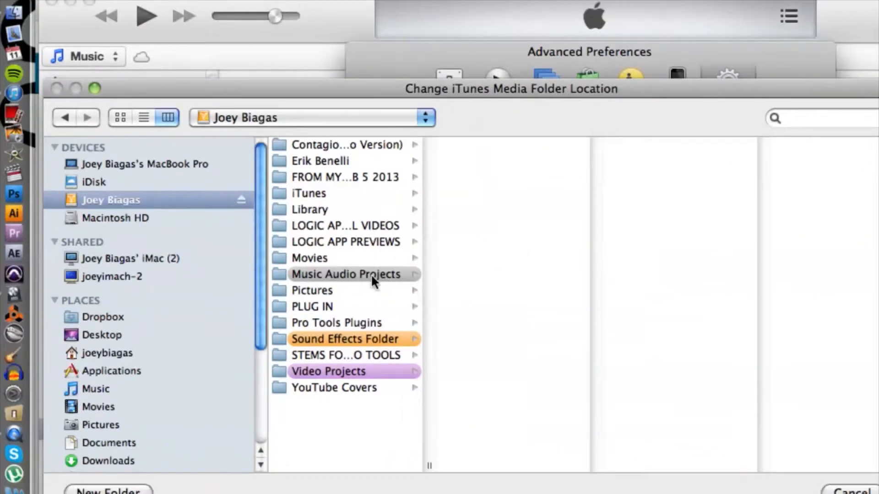
left_click(308, 194)
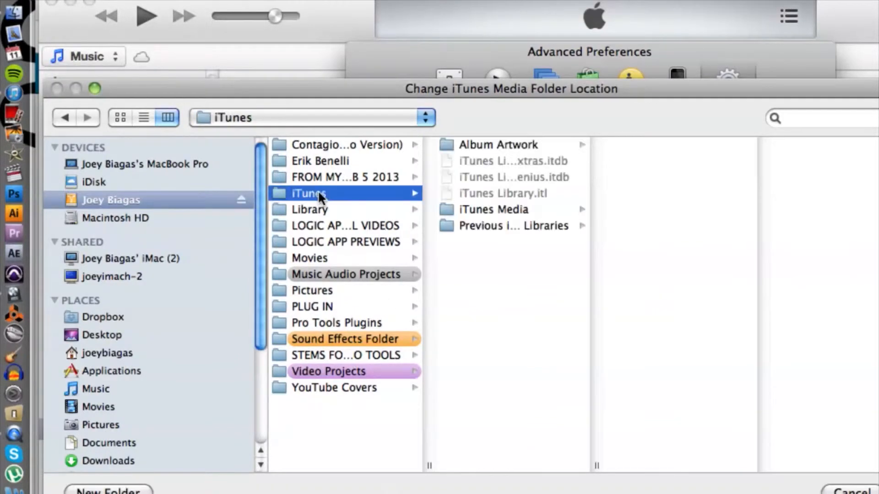
left_click(494, 209)
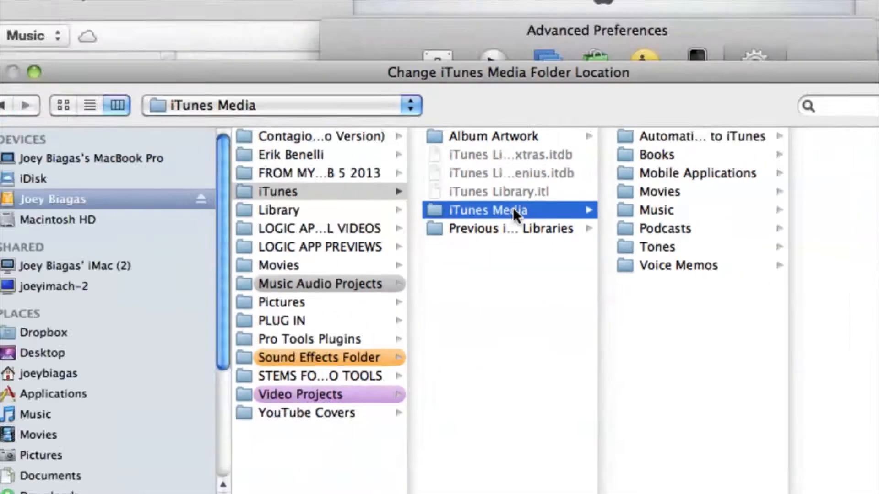